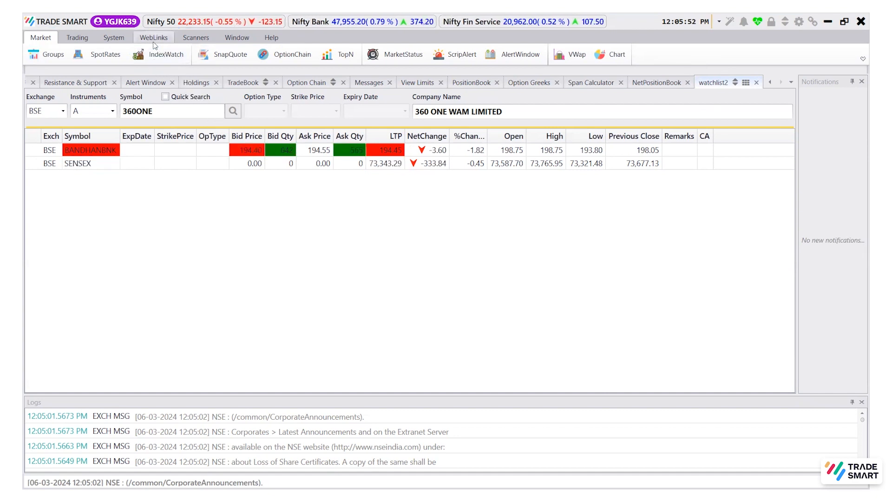
- Show the WebLinks options: Ipo, Payin, Payout and Reports
click(153, 37)
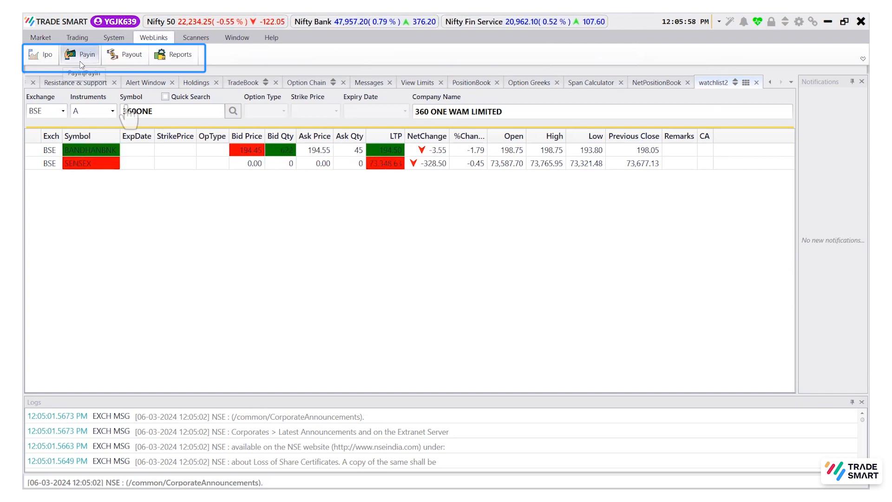
- Open the BOX Payin page from the WebLinks ribbon
click(87, 54)
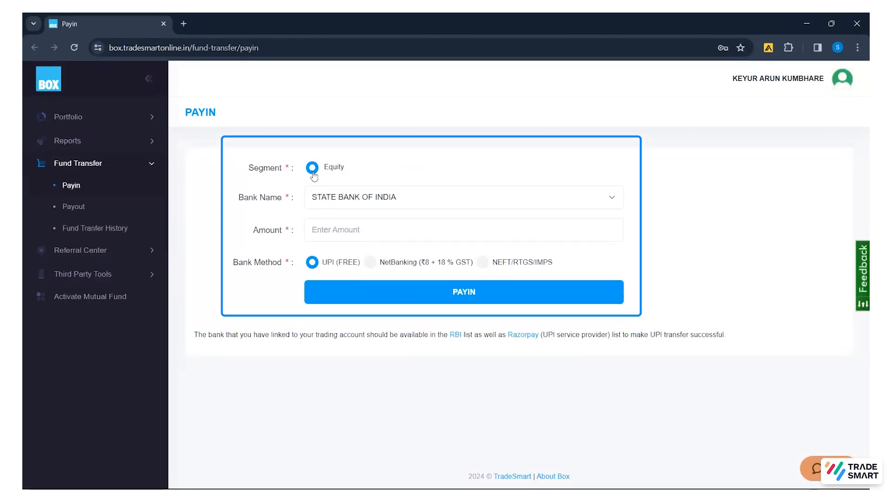
mouse_move(367, 164)
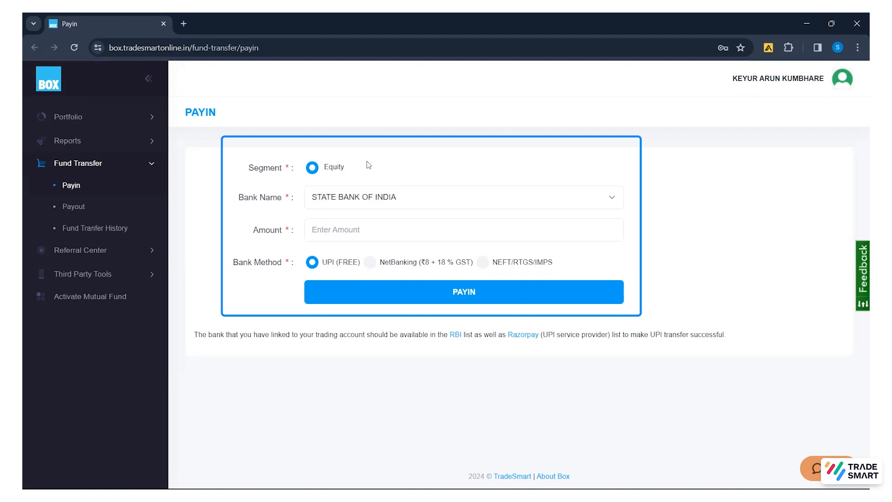
mouse_move(376, 159)
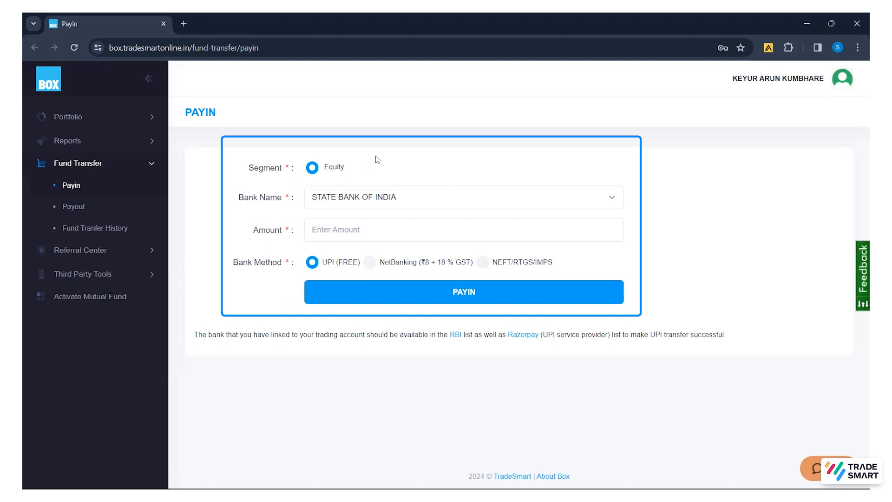
mouse_move(356, 163)
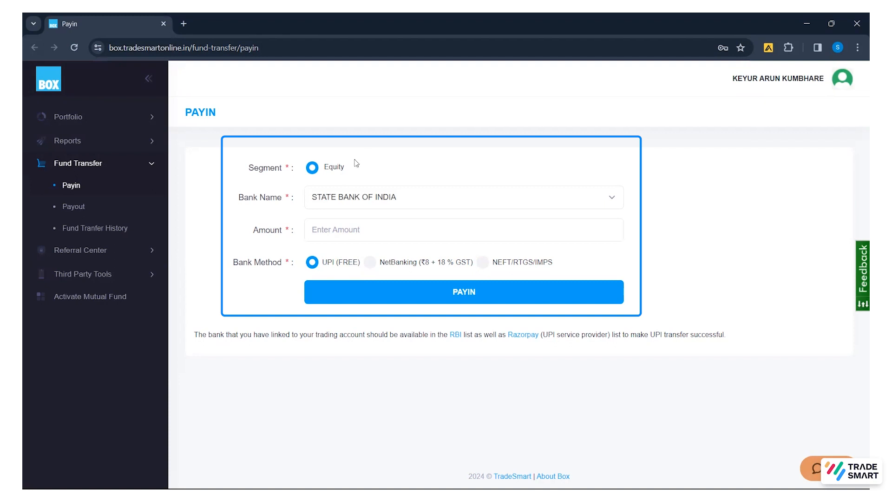
mouse_move(348, 169)
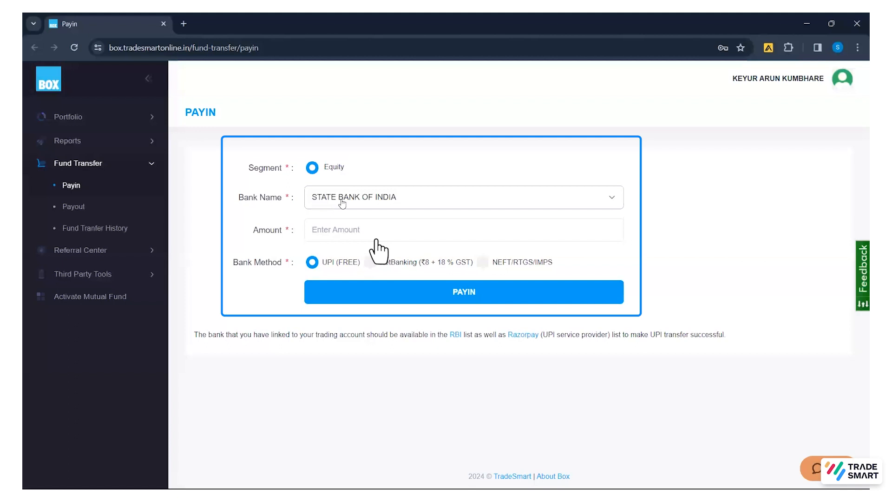
mouse_move(378, 250)
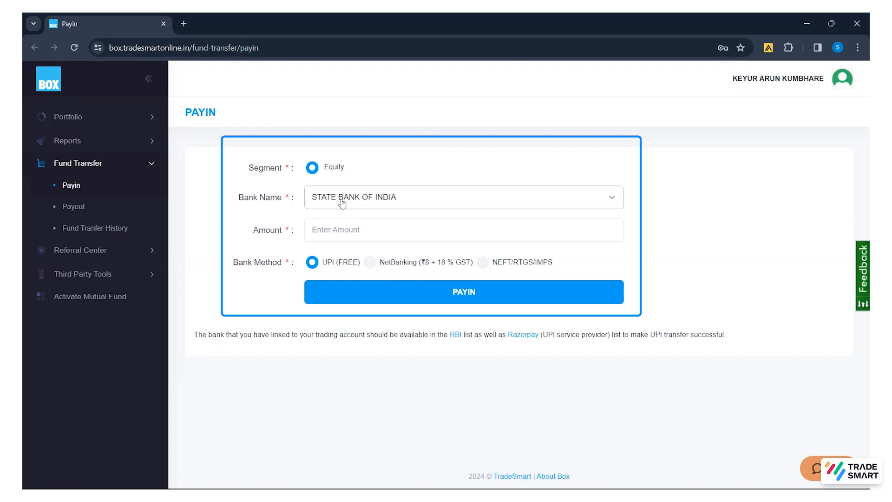
mouse_move(69, 127)
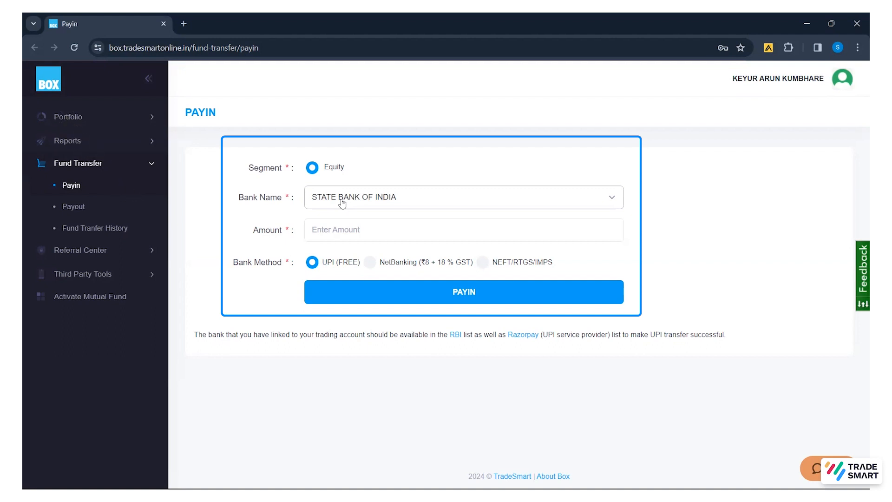
- Enter 100 as the pay-in amount, keeping UPI (FREE) selected
click(462, 229)
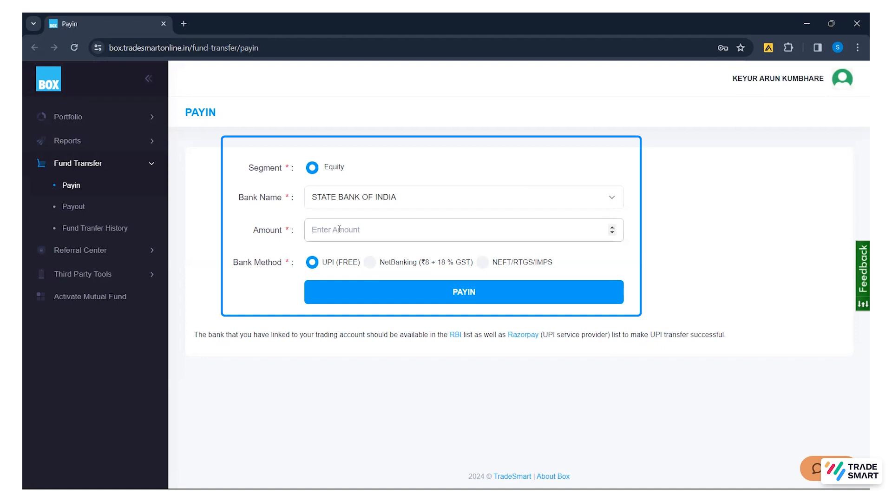
text(100)
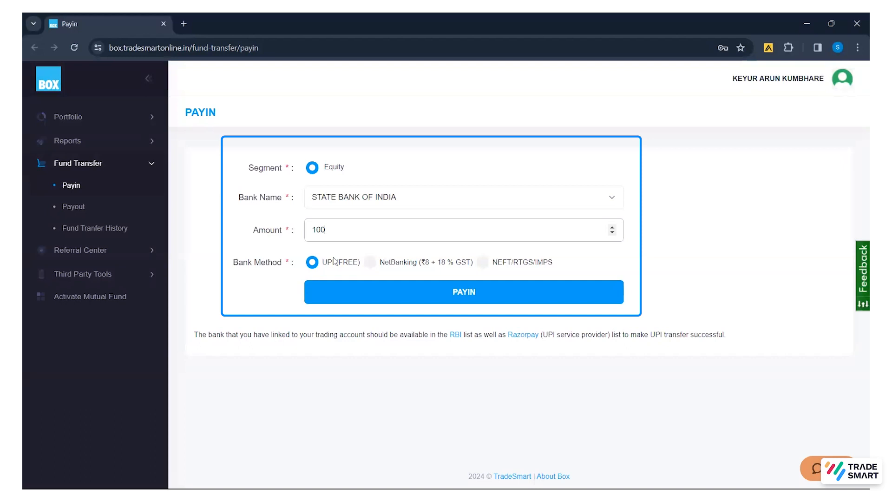
mouse_move(528, 264)
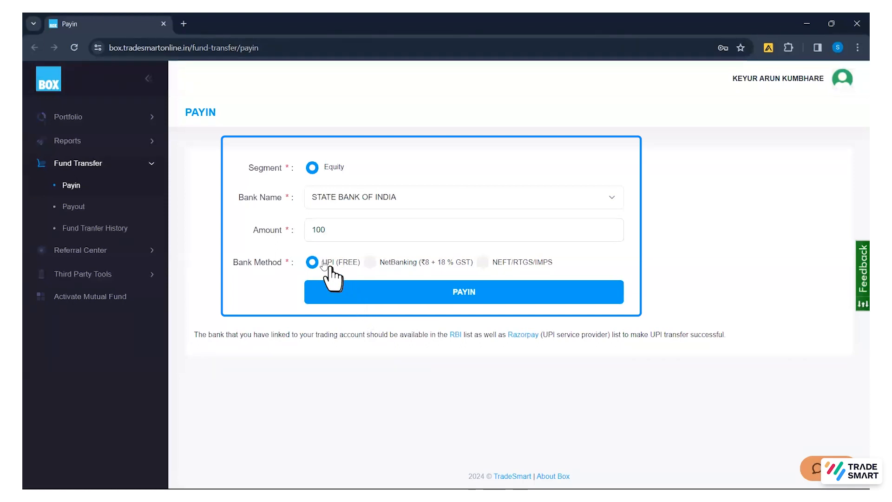
mouse_move(364, 289)
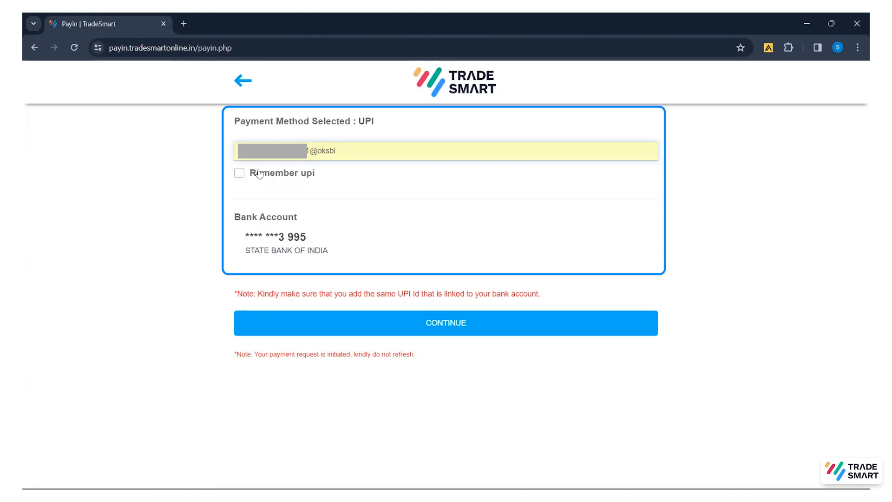
- Tick Remember upi and send the UPI collect request
click(239, 173)
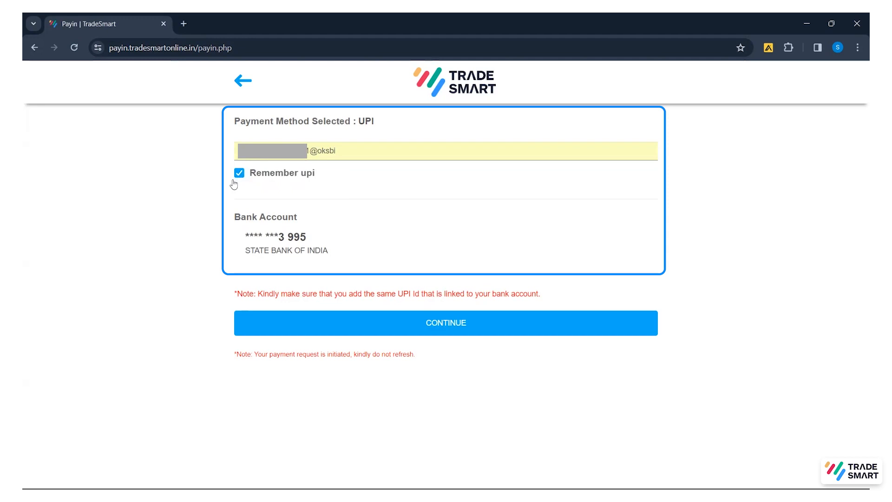
click(446, 322)
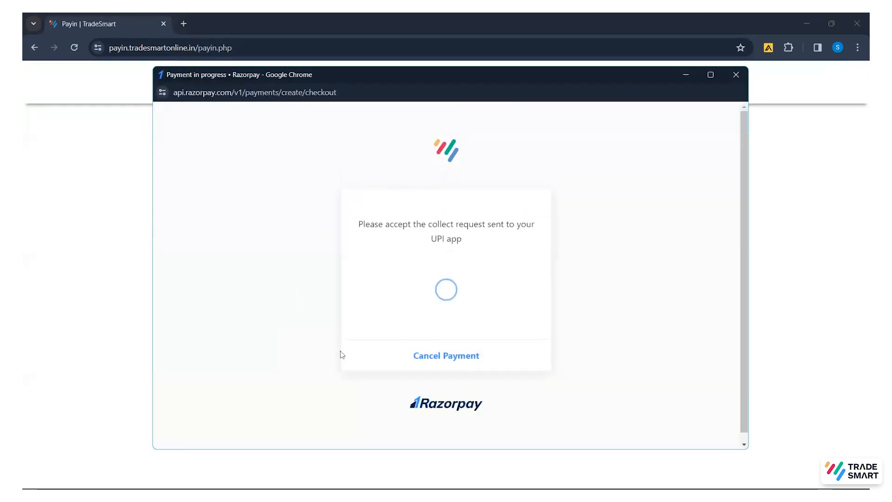
mouse_move(576, 352)
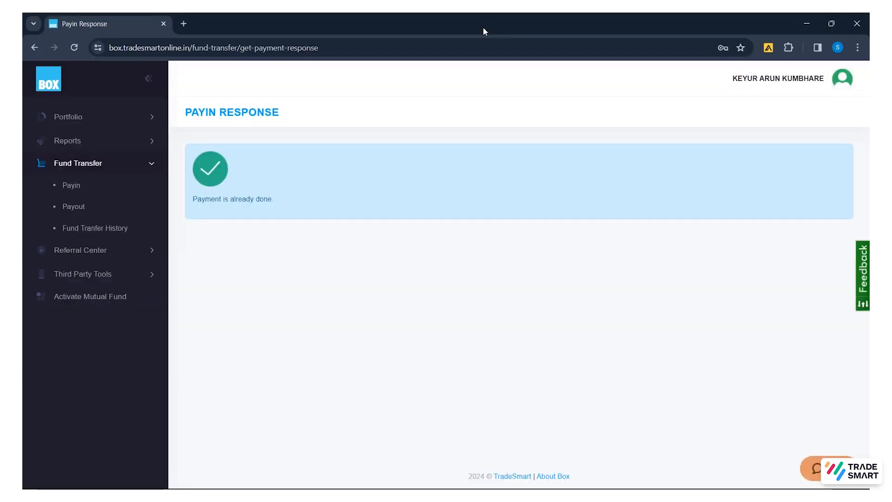
mouse_move(343, 183)
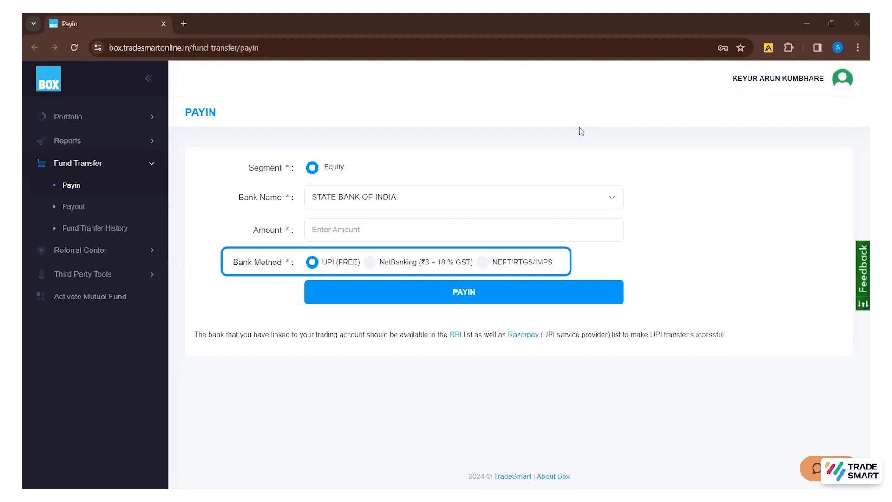
- Submit a ₹100 NetBanking payin, review the State Bank of India page, then go back
click(462, 229)
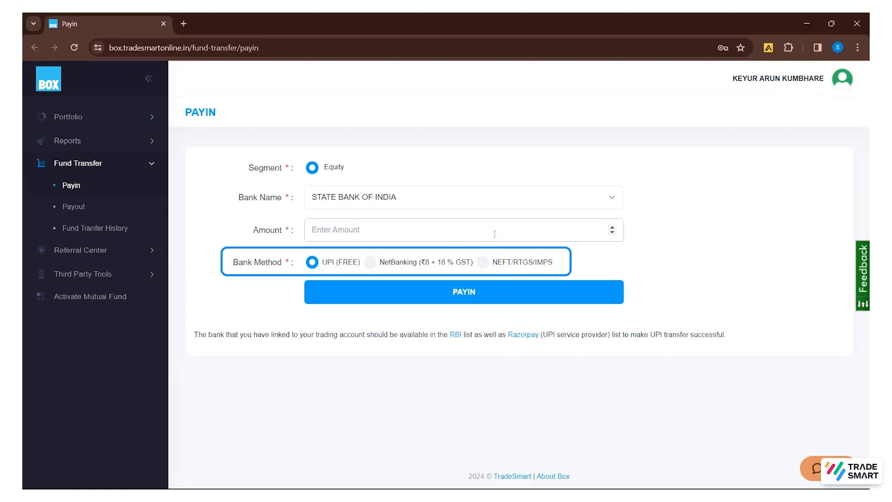
text(100)
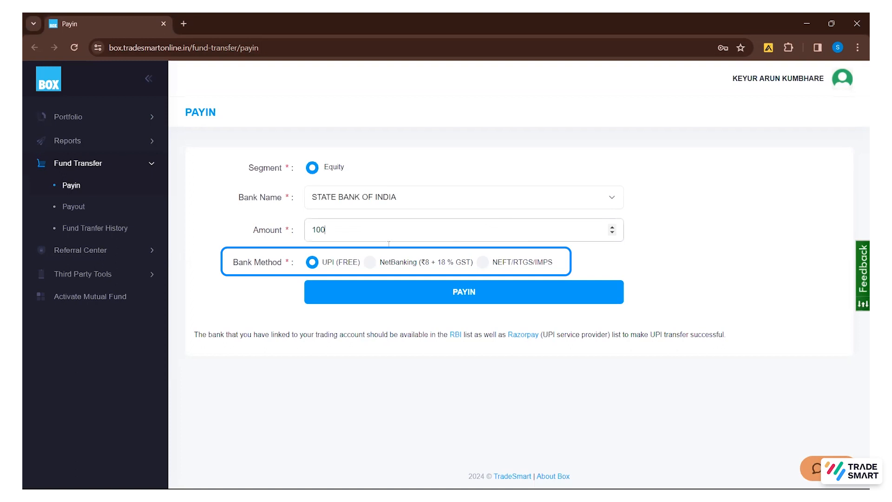
click(370, 262)
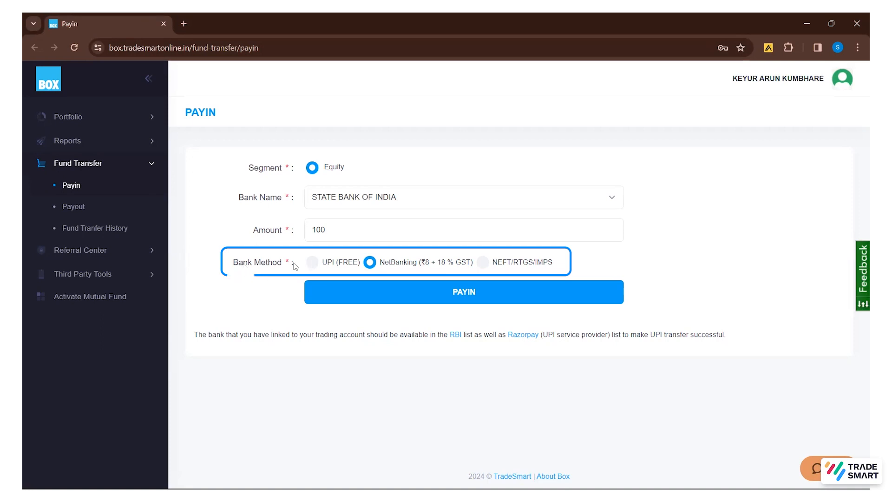
click(463, 292)
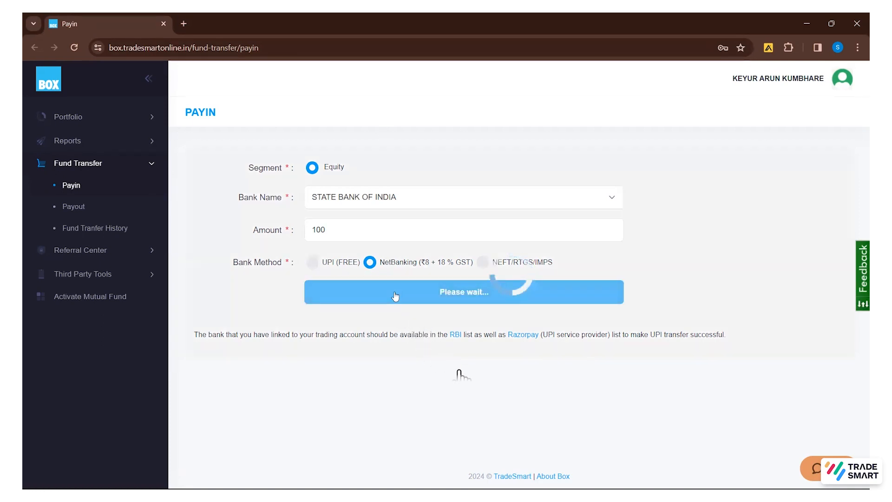
click(463, 292)
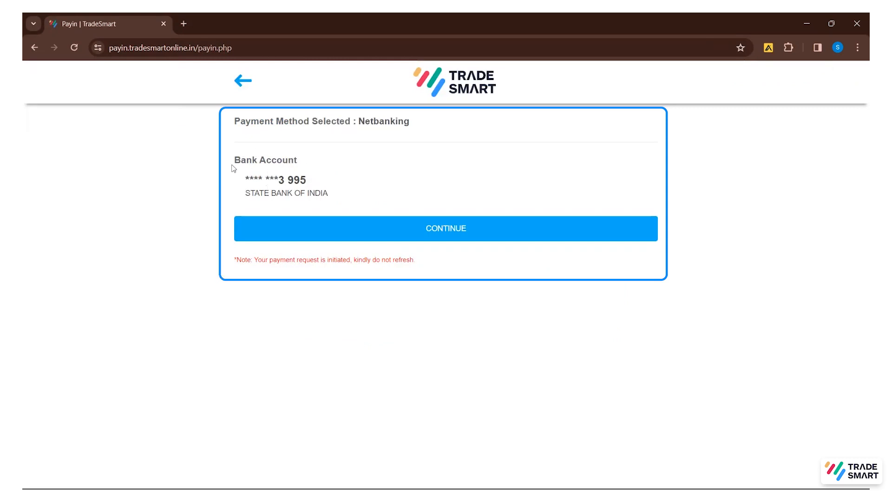
mouse_move(241, 173)
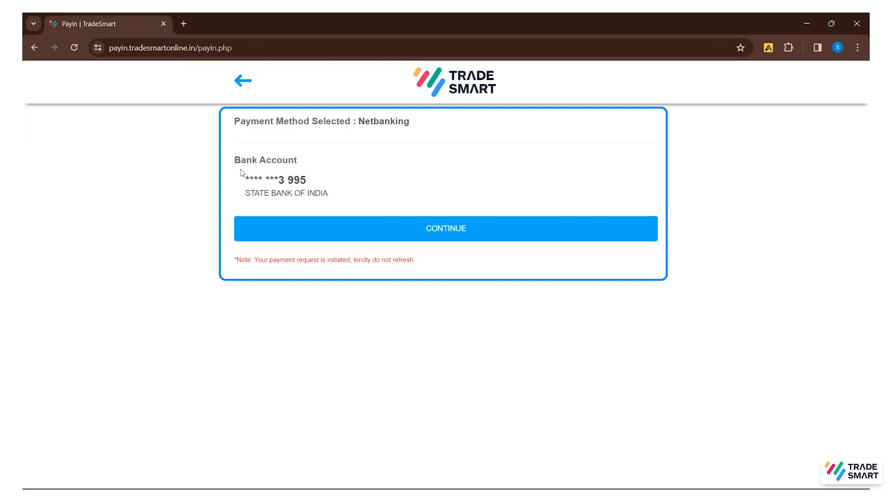
click(445, 228)
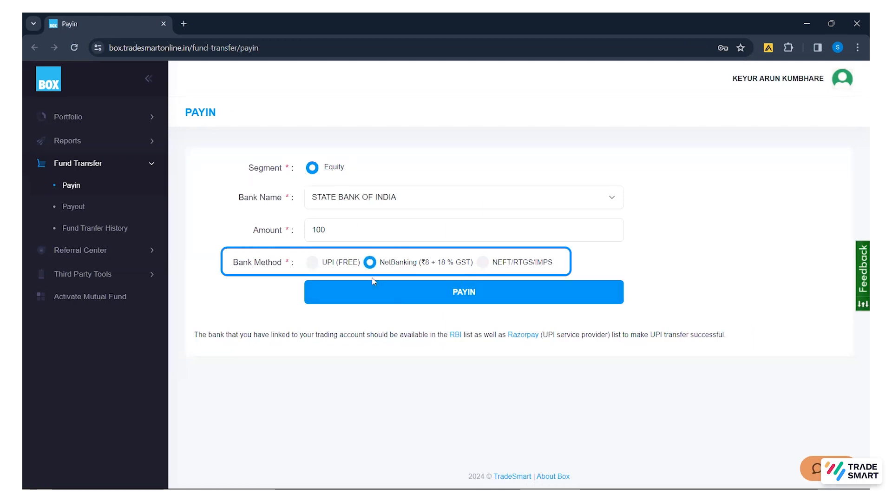
- Select NEFT/RTGS/IMPS, review the beneficiary bank details popup, then close it
click(483, 262)
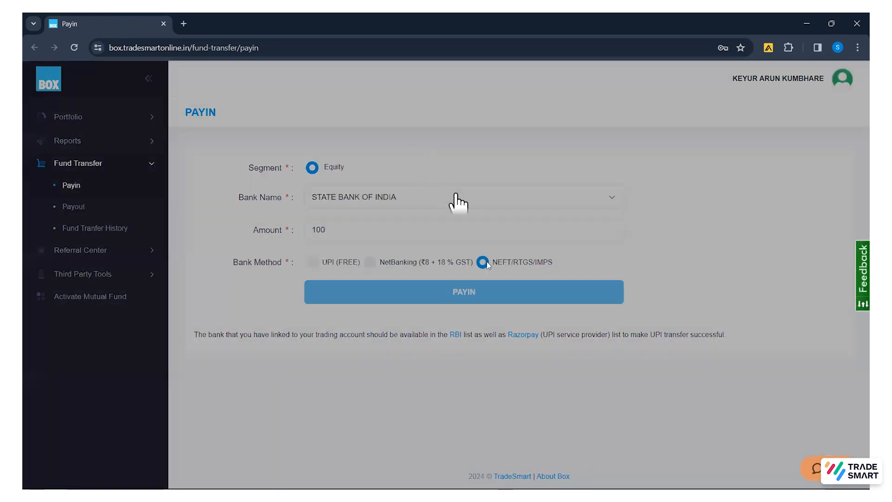
click(484, 262)
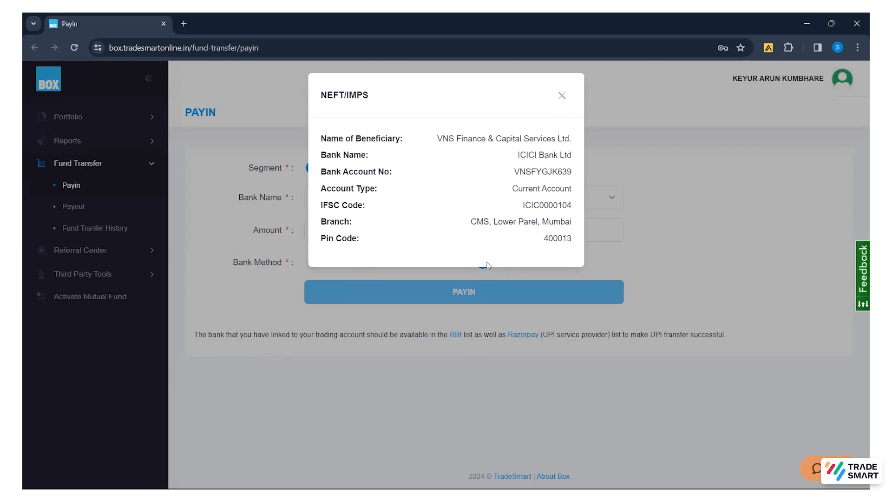
click(561, 95)
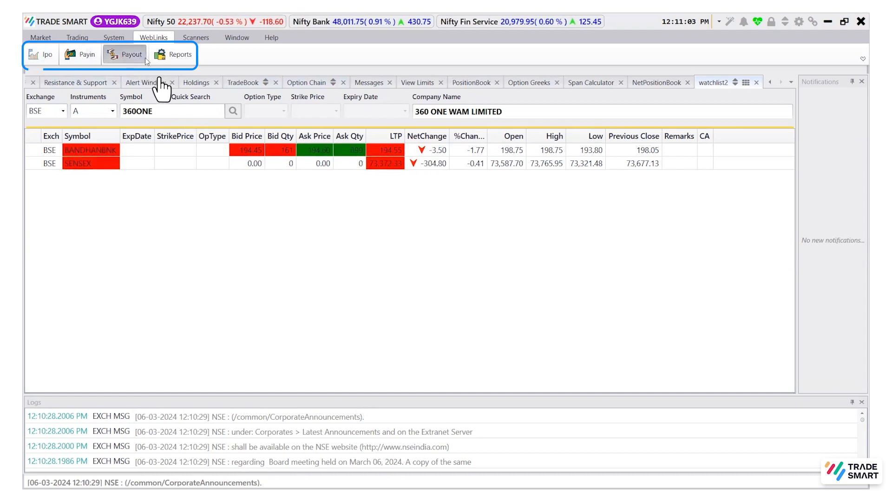
- Open the Payout Request page from the WebLinks ribbon
click(125, 54)
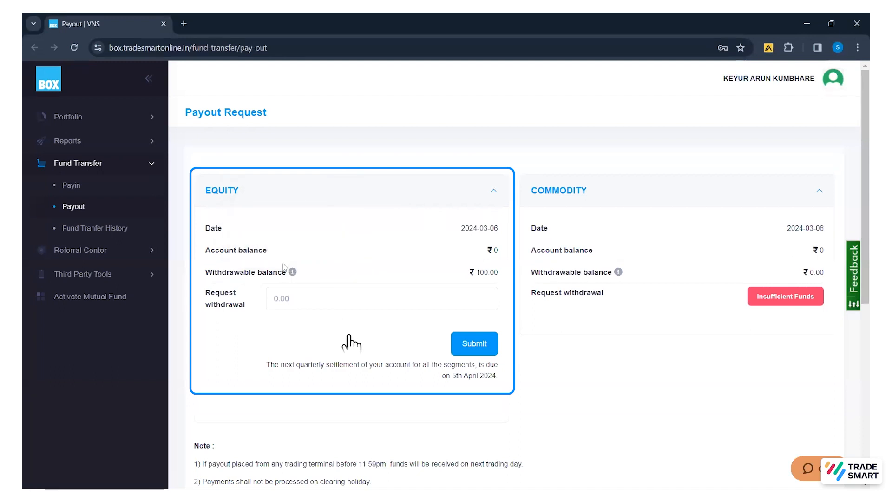
mouse_move(293, 272)
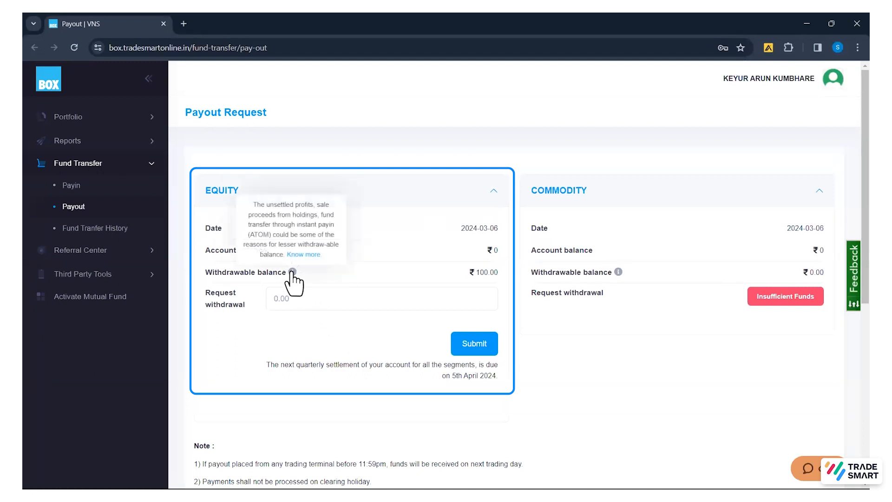
mouse_move(296, 319)
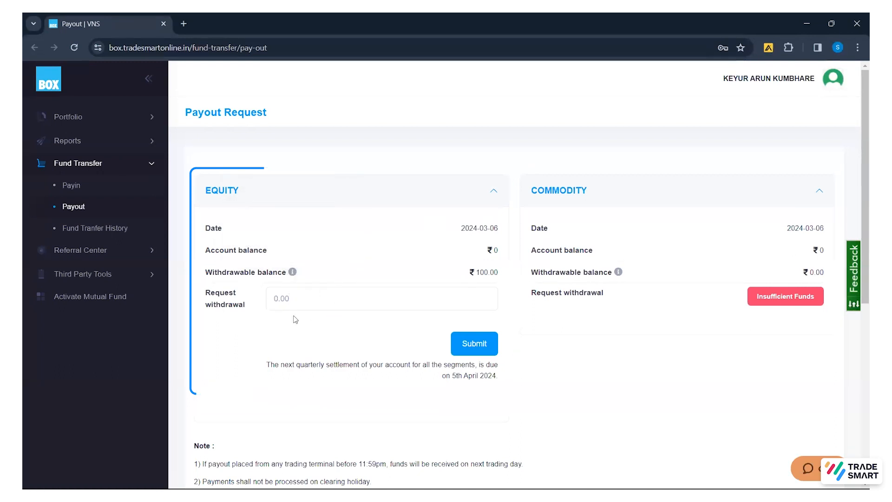
scroll(down, 3)
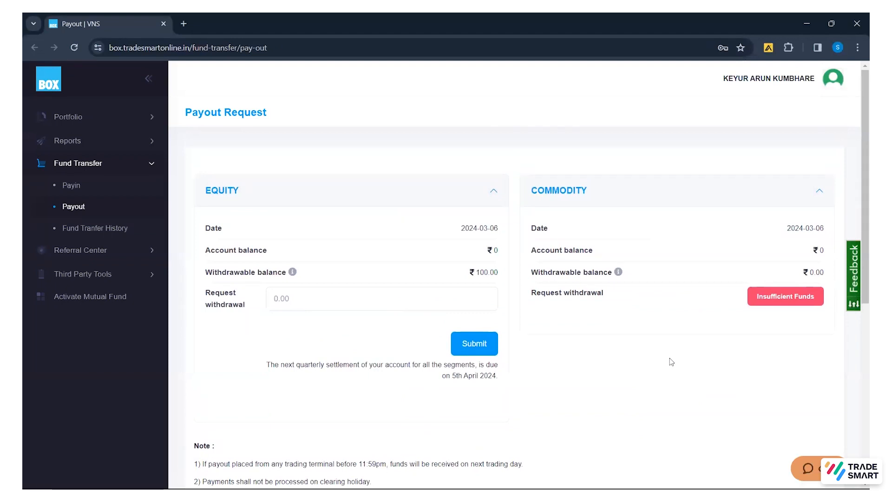
mouse_move(662, 360)
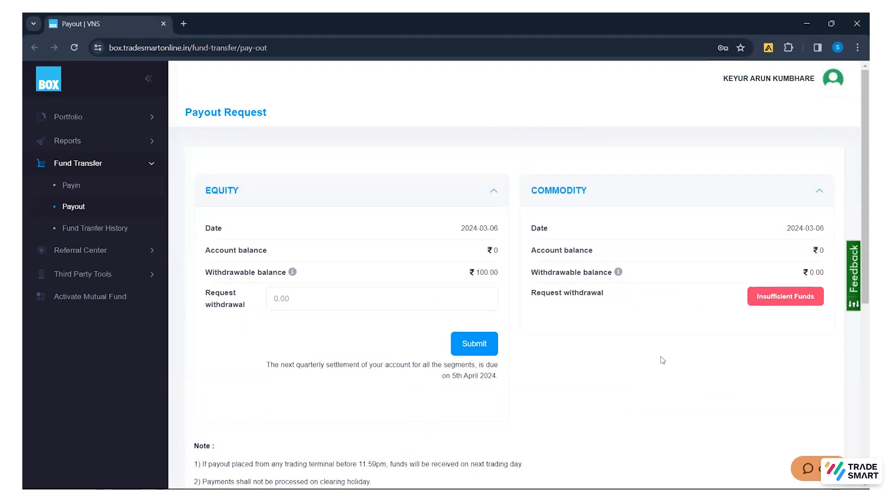
mouse_move(657, 349)
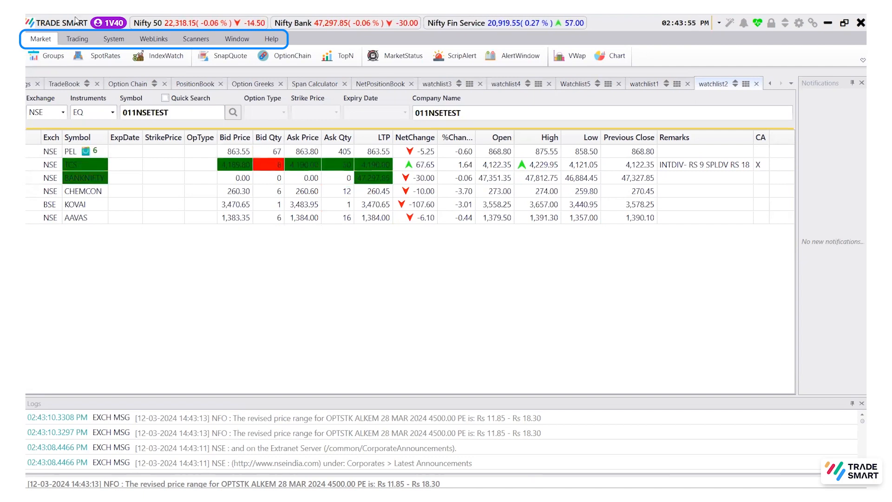
- Open the View Limits window for account 1V40 from the Trading menu
click(76, 38)
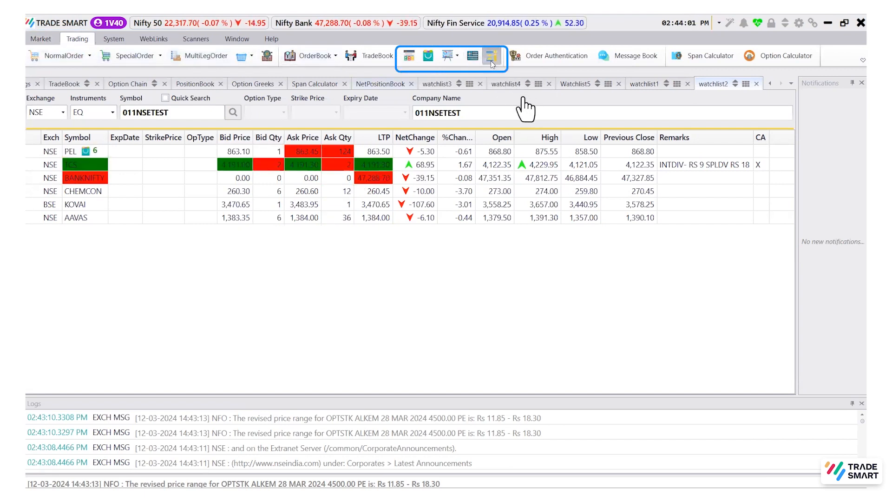
click(491, 56)
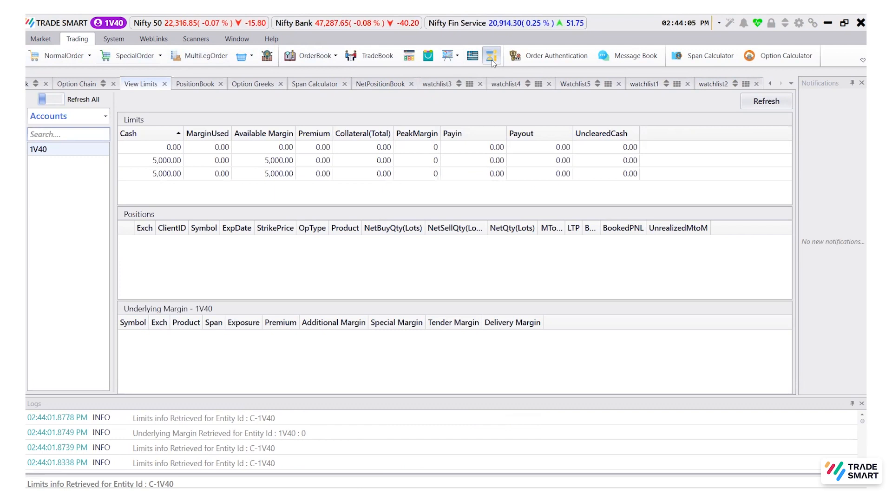
key(ctrl+shift+v)
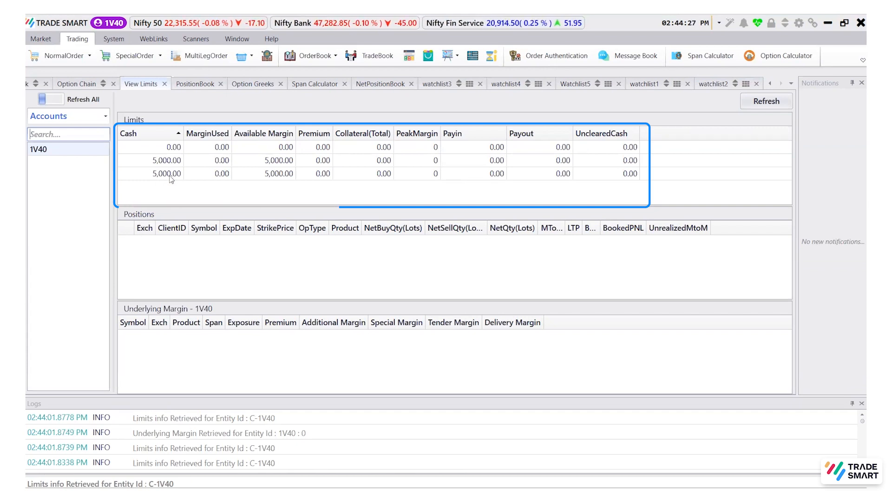
click(150, 133)
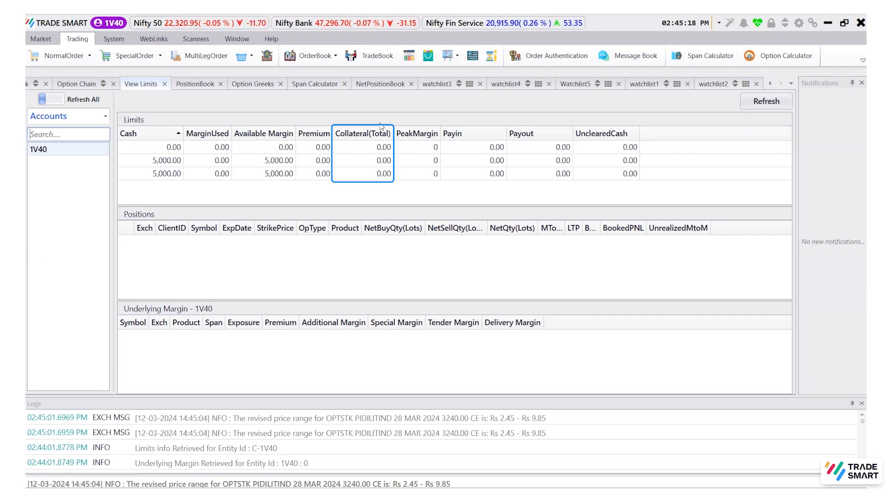
click(417, 146)
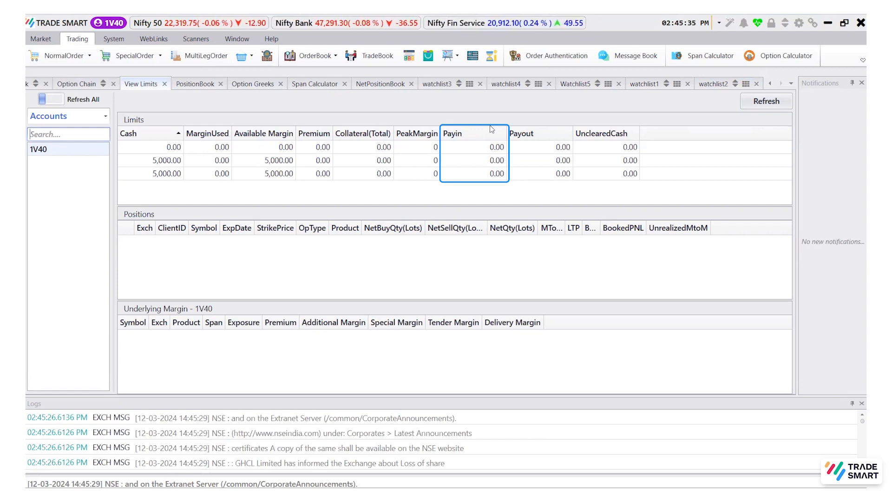
click(539, 133)
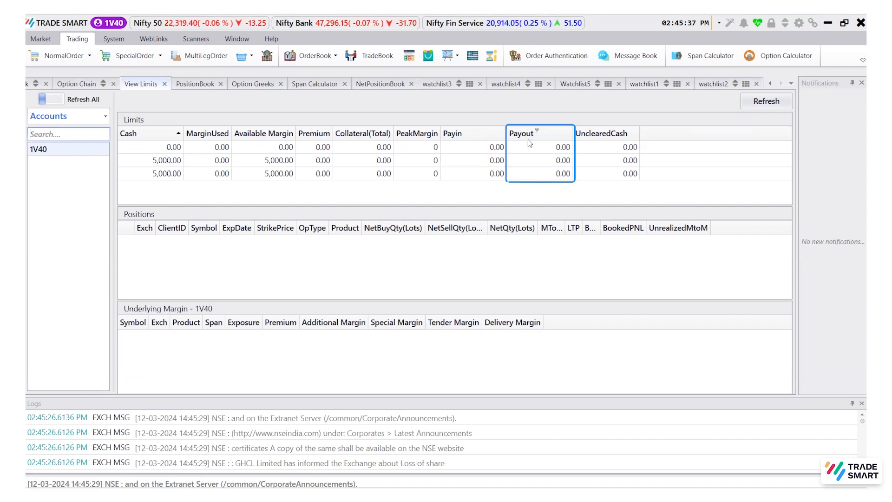